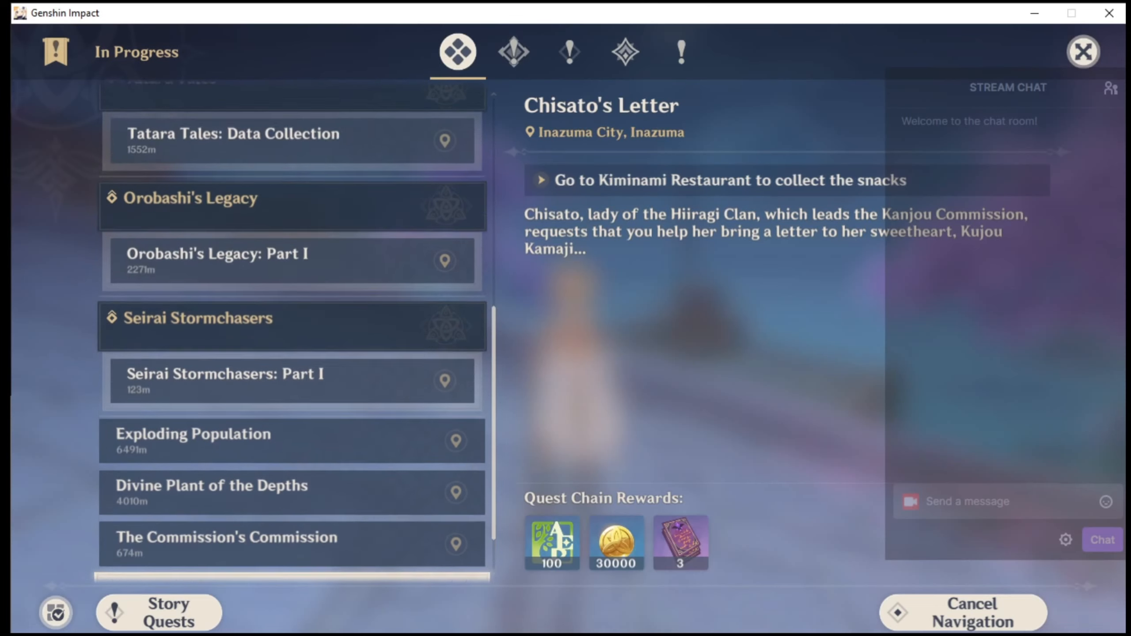
Scroll the quest list to review Chisato's Letter before returning to the city bridge.
scroll("up", 3)
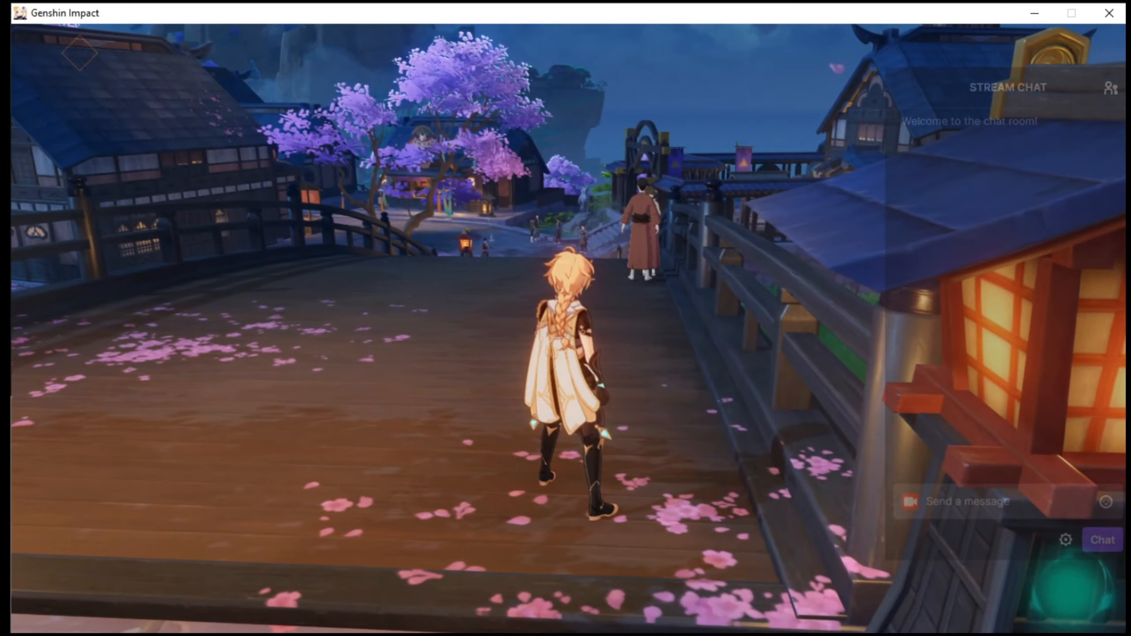
Teleport via the world map to the Inazuma City waypoint near Kiminami Restaurant.
key("m")
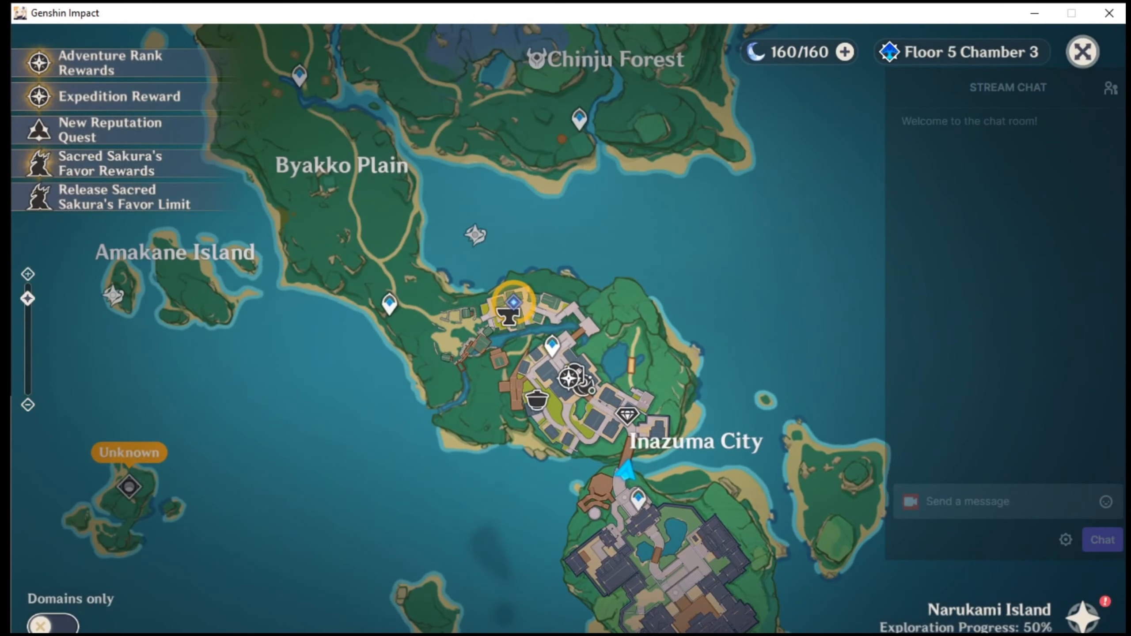
left_click(551, 346)
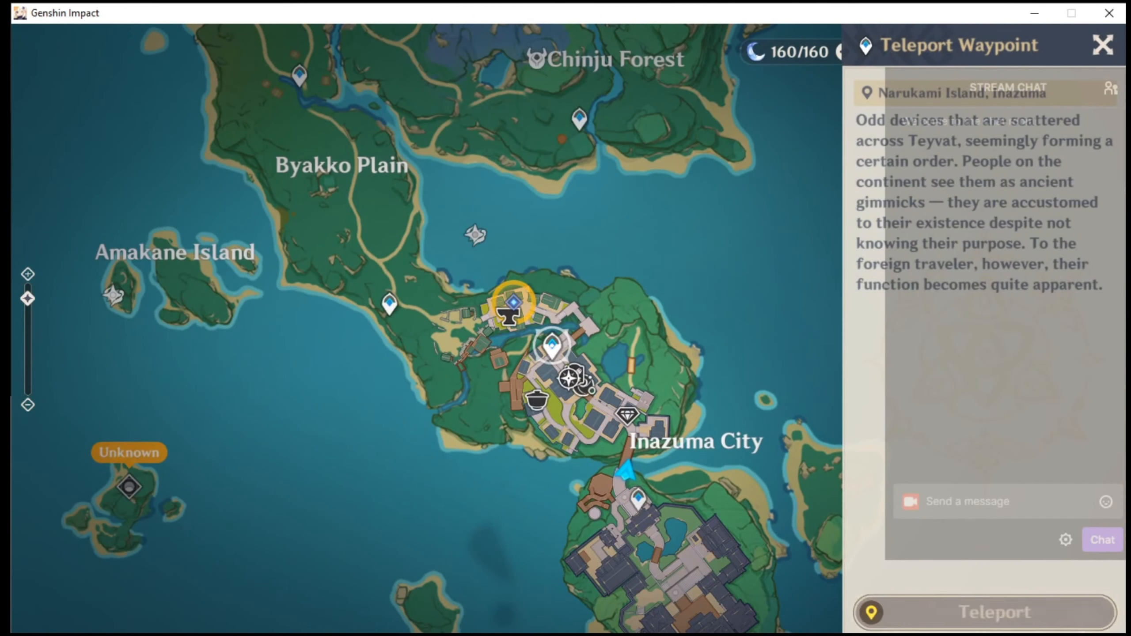
left_click(991, 610)
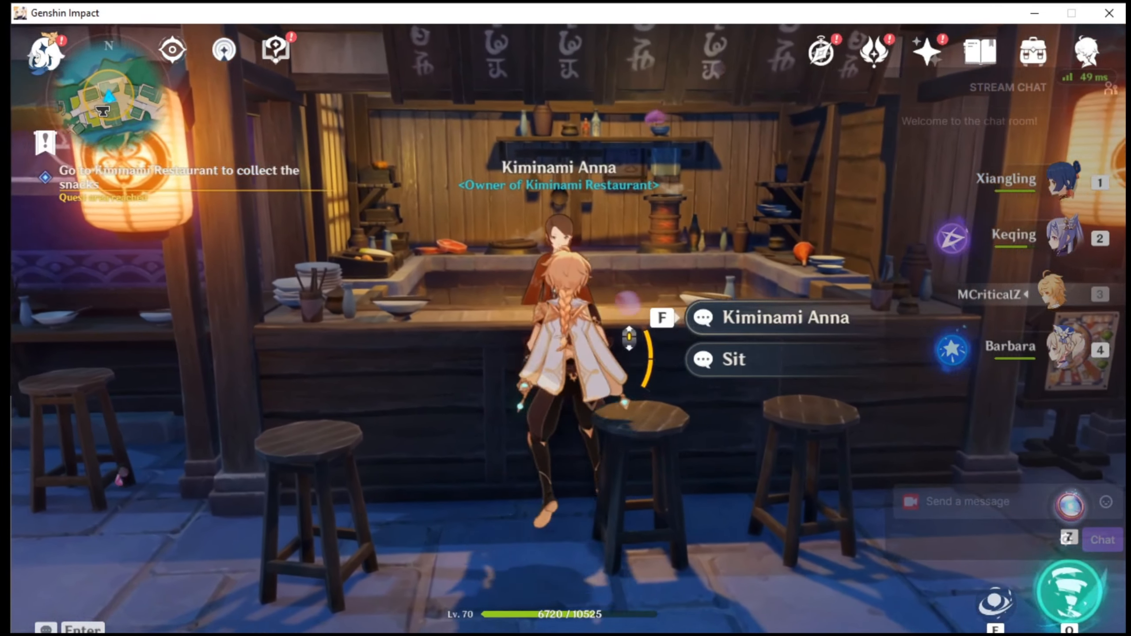
Talk to Kiminami Anna and collect the snacks for Chisato's Letter.
left_click(784, 317)
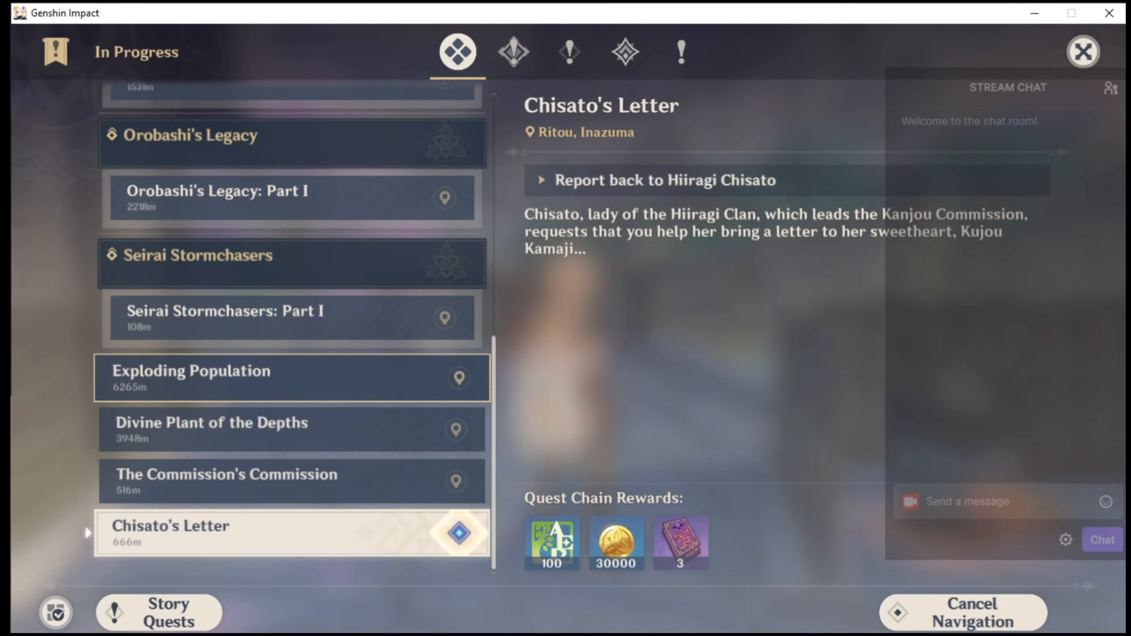
Leave the quest log and resume play with Hiiragi Chisato 64 m away.
scroll("up", 3)
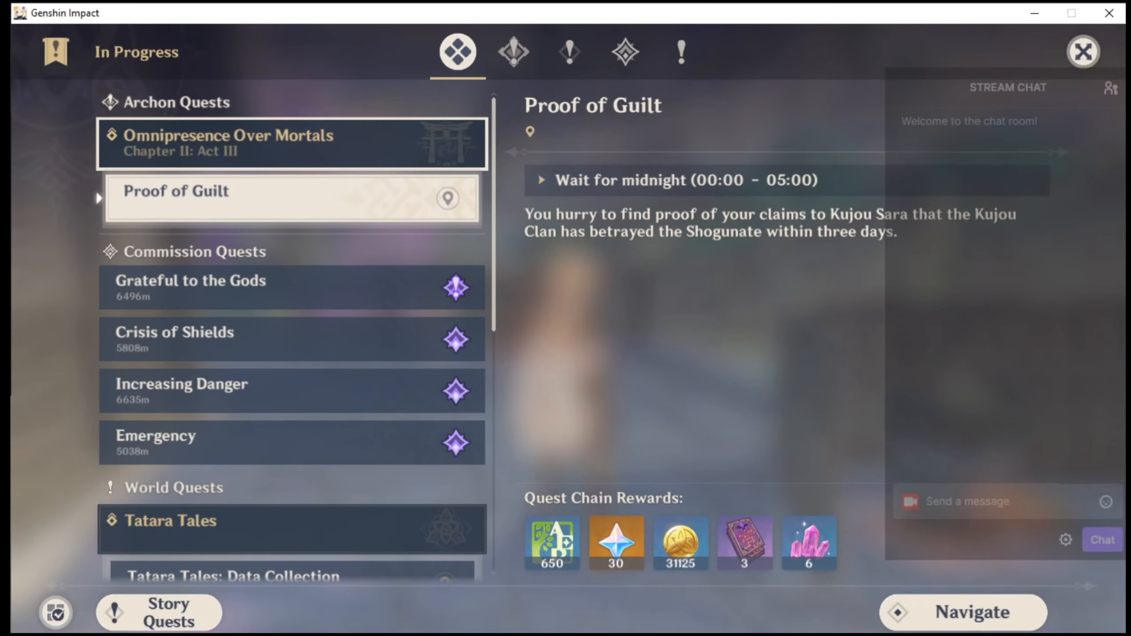
left_click(1082, 51)
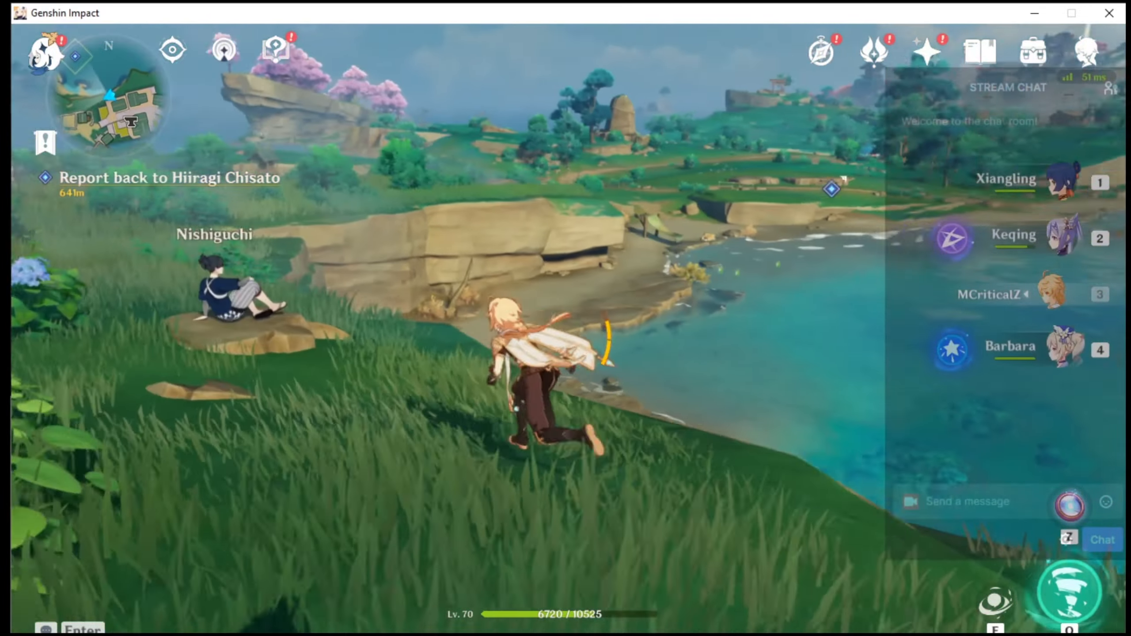
Run along the grassy coast toward Hiiragi Chisato, gathering three berries on the way.
left_click(108, 93)
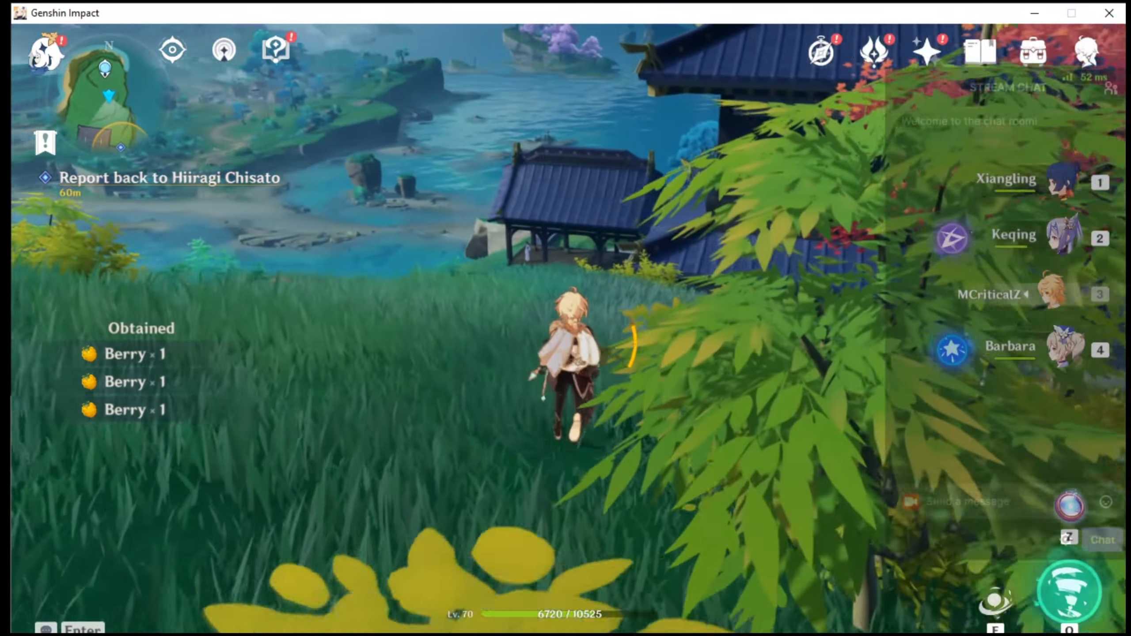
key("w")
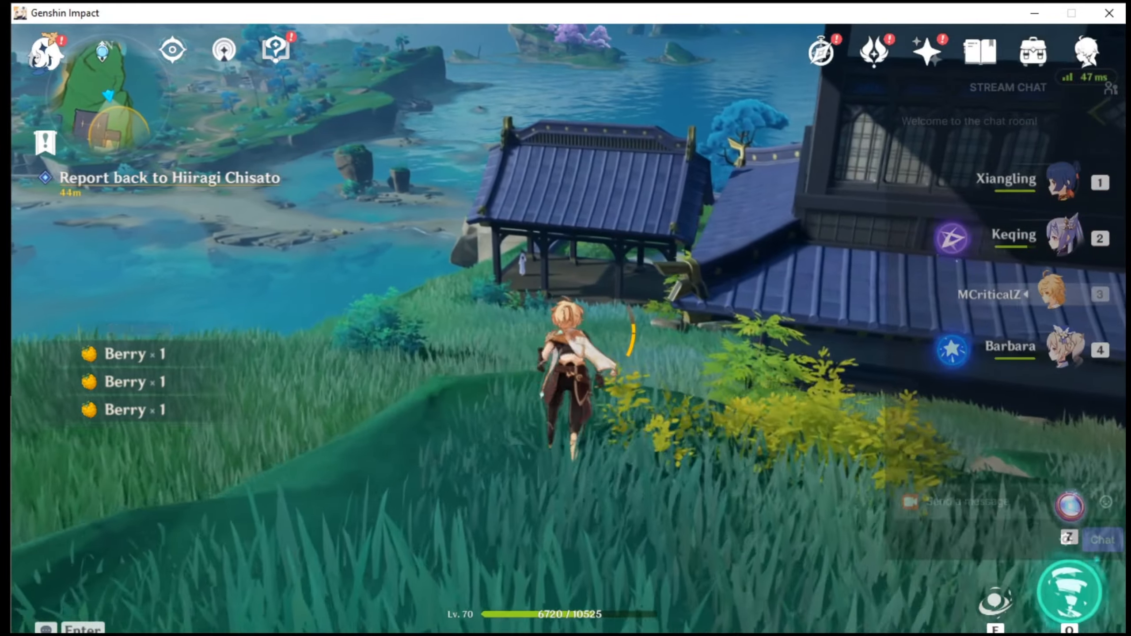